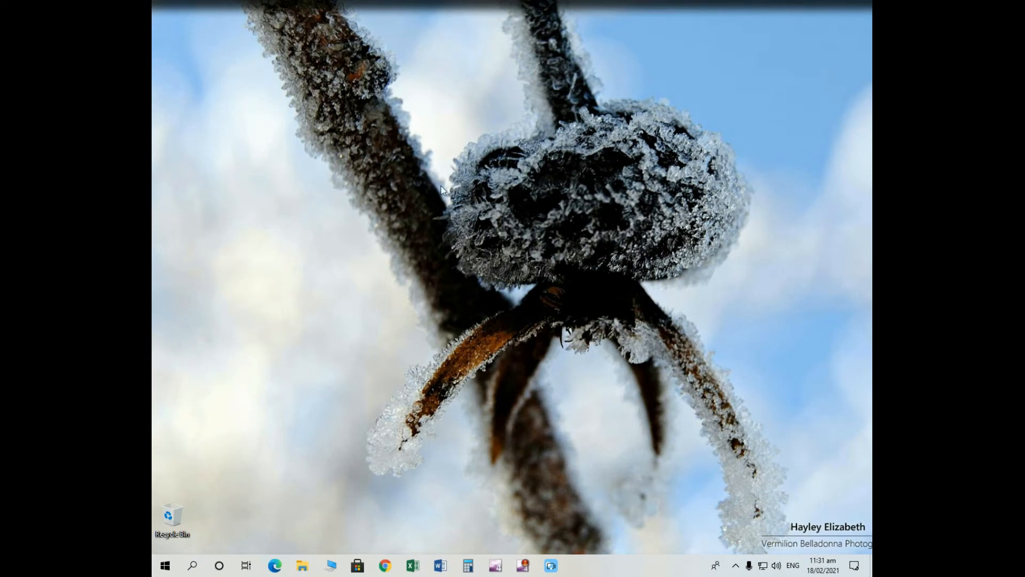
{"action": "mouse_move", "coordinate": [505, 246]}
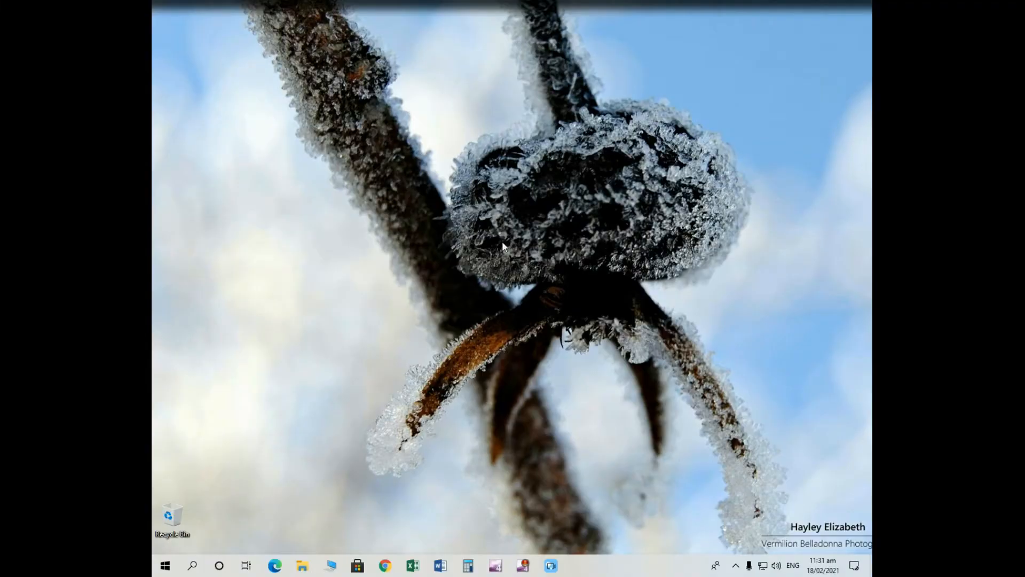
{"action": "mouse_move", "coordinate": [483, 279]}
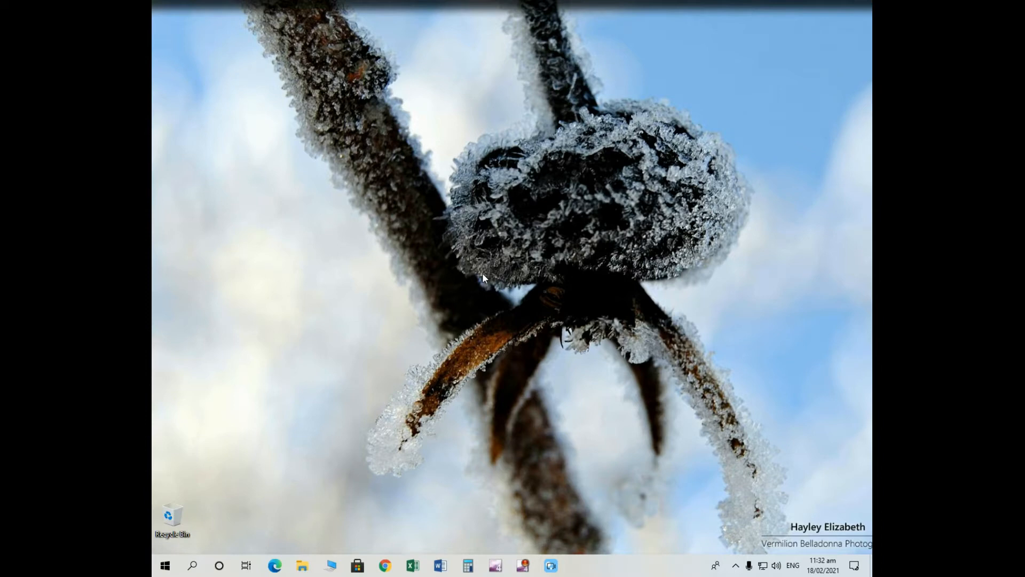
Open Windows Settings from the Start menu
{"action": "right_click", "coordinate": [484, 278]}
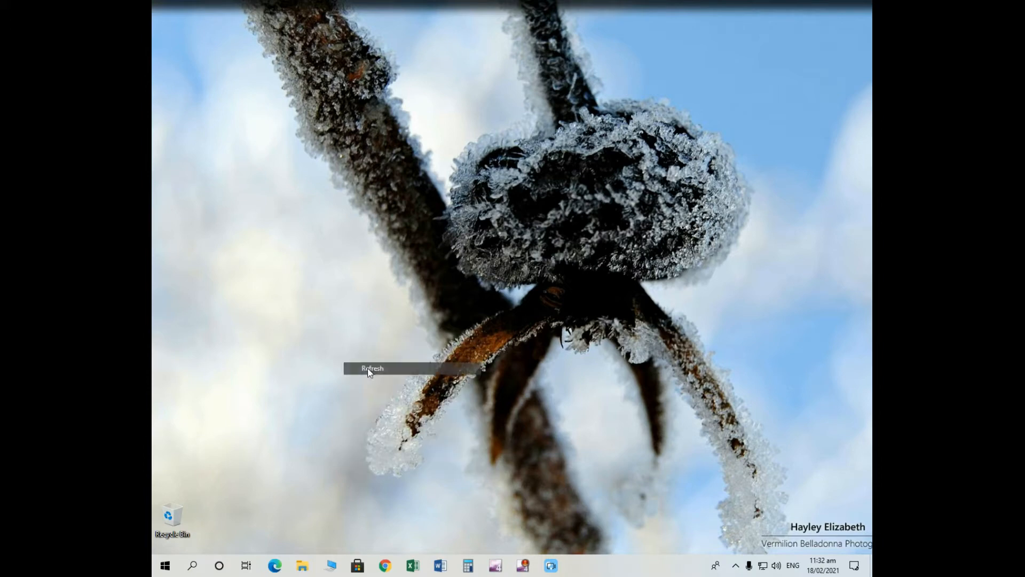
{"action": "left_click", "coordinate": [164, 565]}
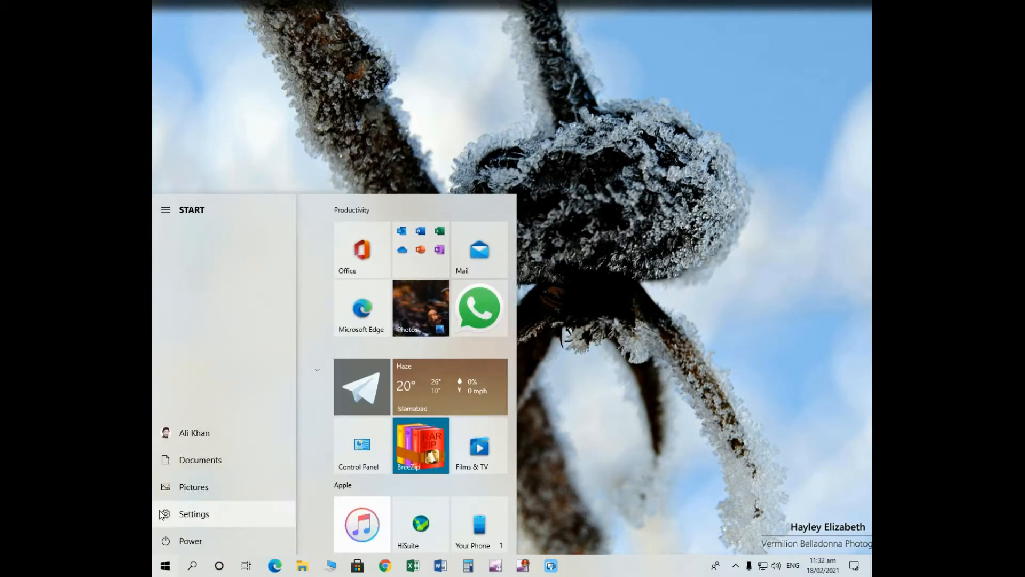
{"action": "left_click", "coordinate": [193, 513]}
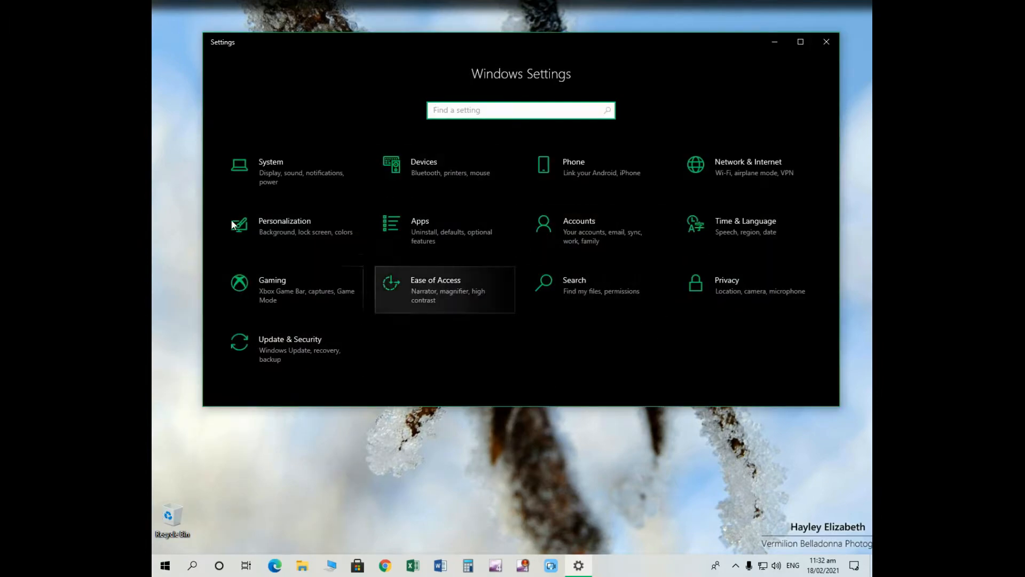
{"action": "mouse_move", "coordinate": [368, 270]}
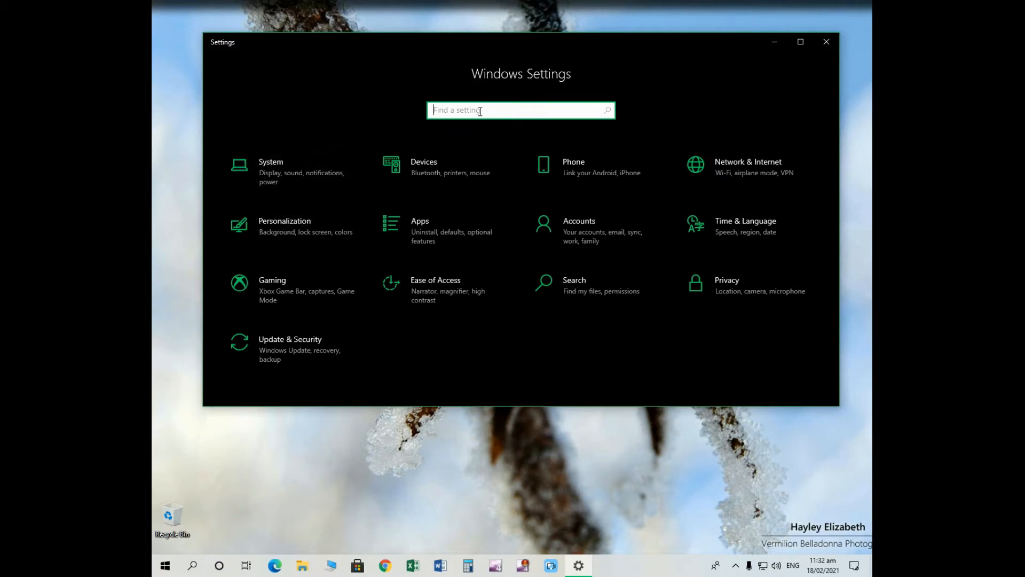
{"action": "mouse_move", "coordinate": [412, 329]}
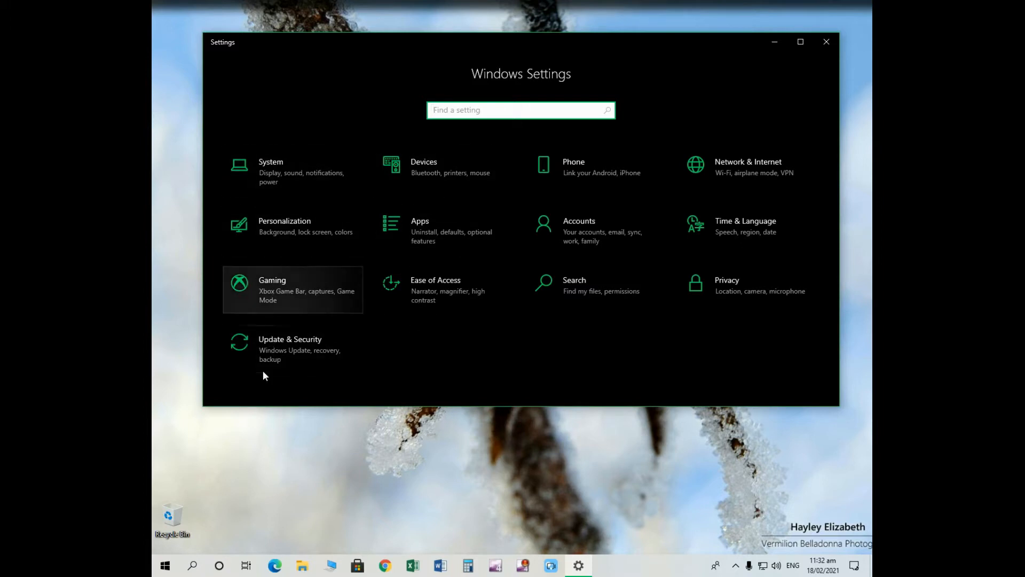
{"action": "mouse_move", "coordinate": [289, 349]}
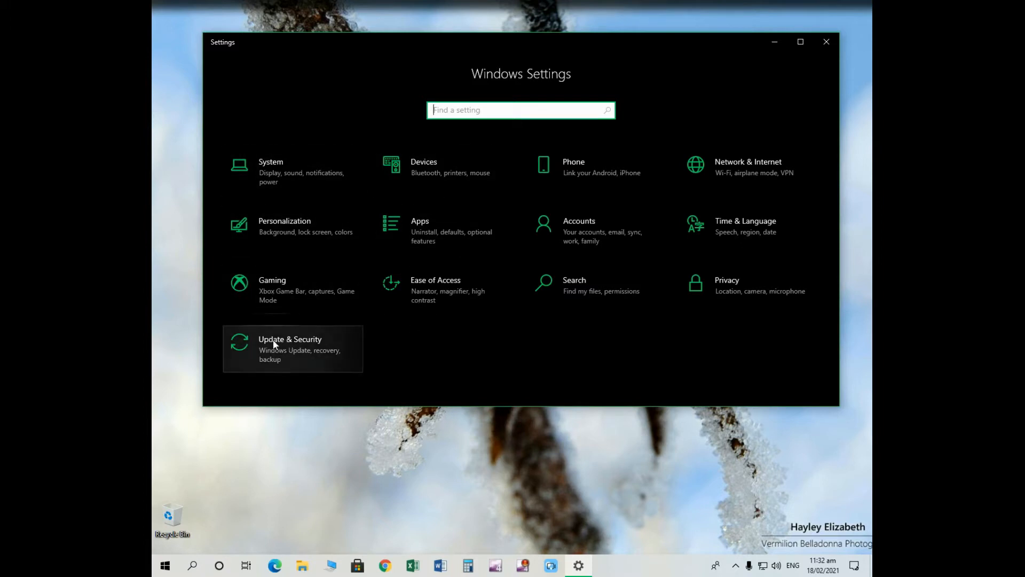
Go to Update & Security to reach the Windows Update page
{"action": "left_click", "coordinate": [289, 339]}
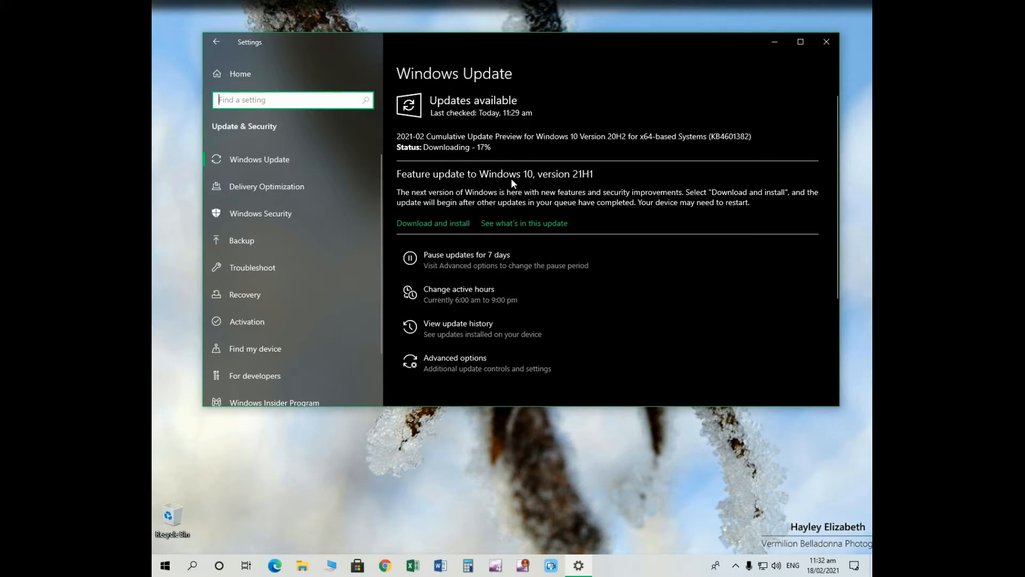
{"action": "mouse_move", "coordinate": [585, 185]}
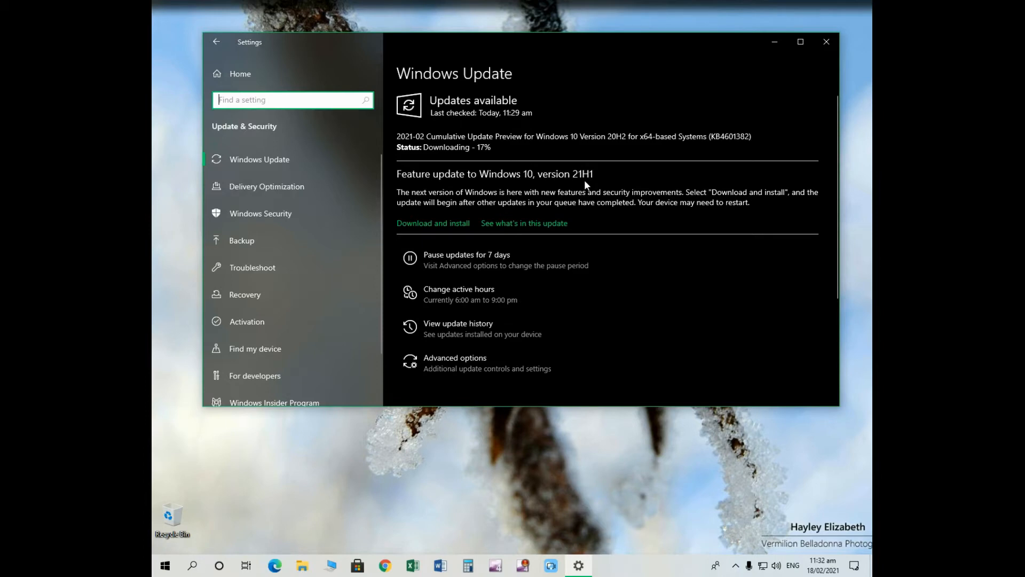
{"action": "mouse_move", "coordinate": [433, 226]}
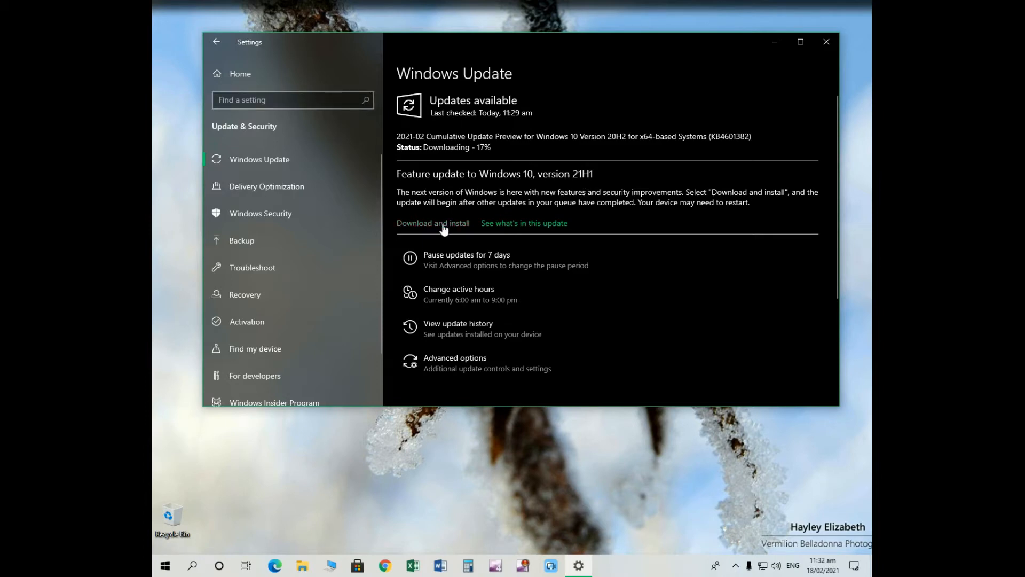
{"action": "mouse_move", "coordinate": [440, 470]}
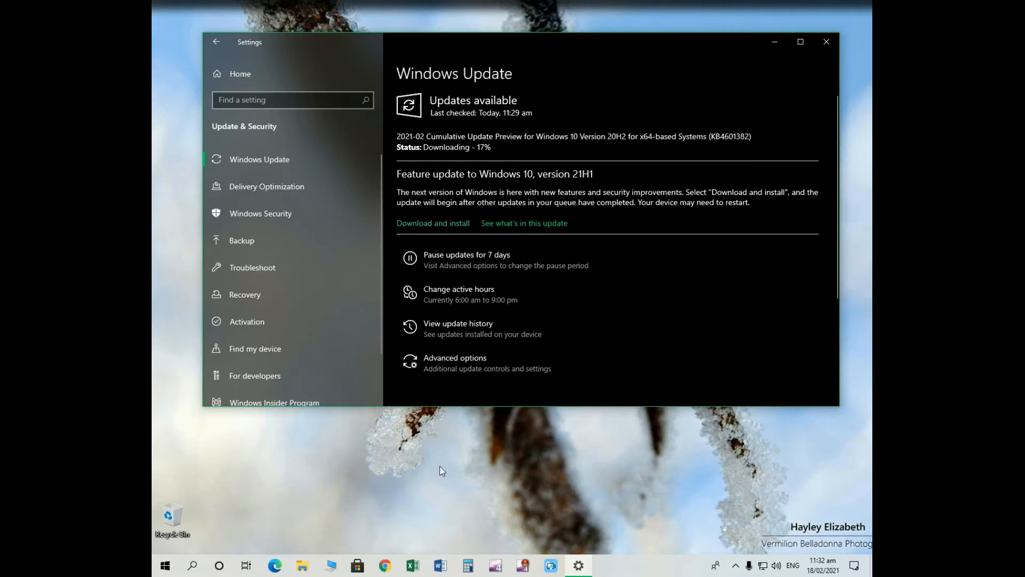
{"action": "mouse_move", "coordinate": [433, 223]}
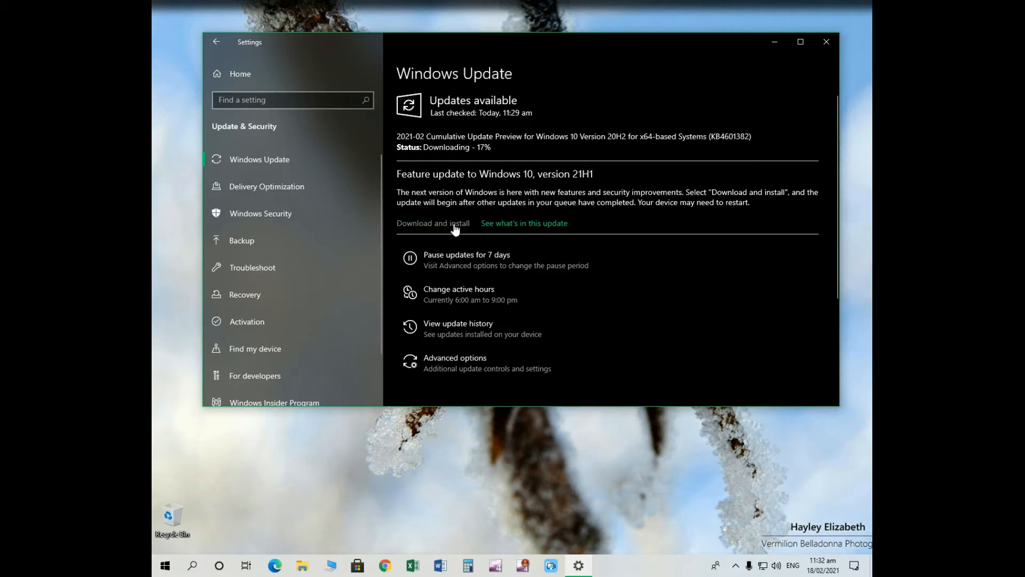
Download and install the Windows 10 version 21H1 feature update
{"action": "left_click", "coordinate": [433, 223]}
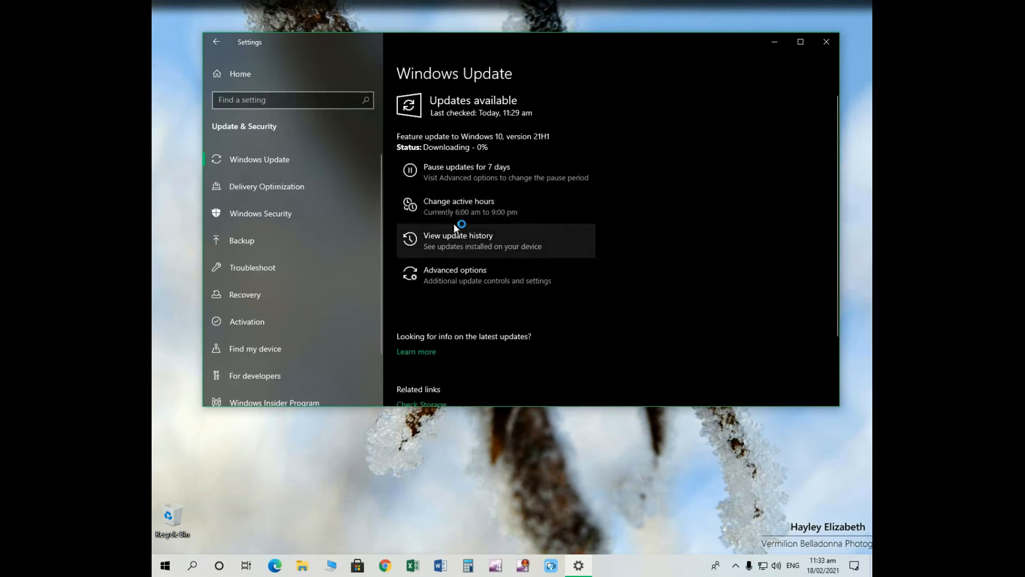
{"action": "mouse_move", "coordinate": [454, 228]}
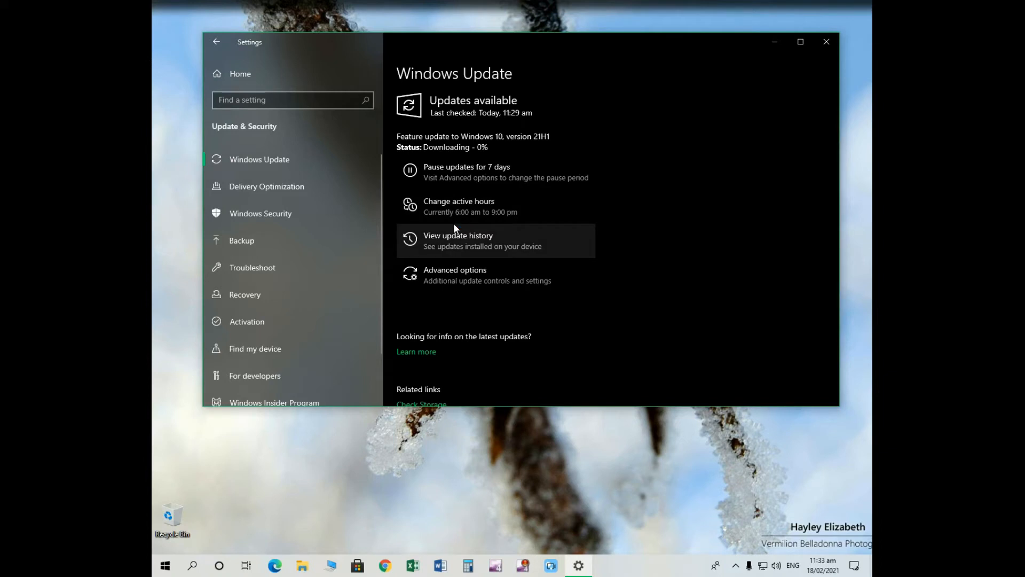
{"action": "mouse_move", "coordinate": [551, 270]}
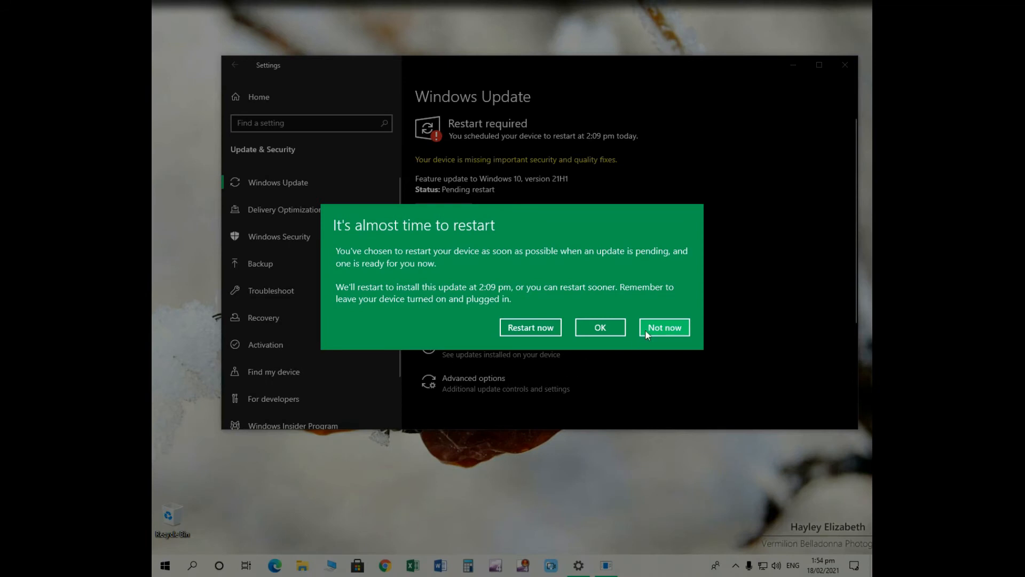
Dismiss the restart notice and restart the PC to install 21H1
{"action": "left_click", "coordinate": [663, 327]}
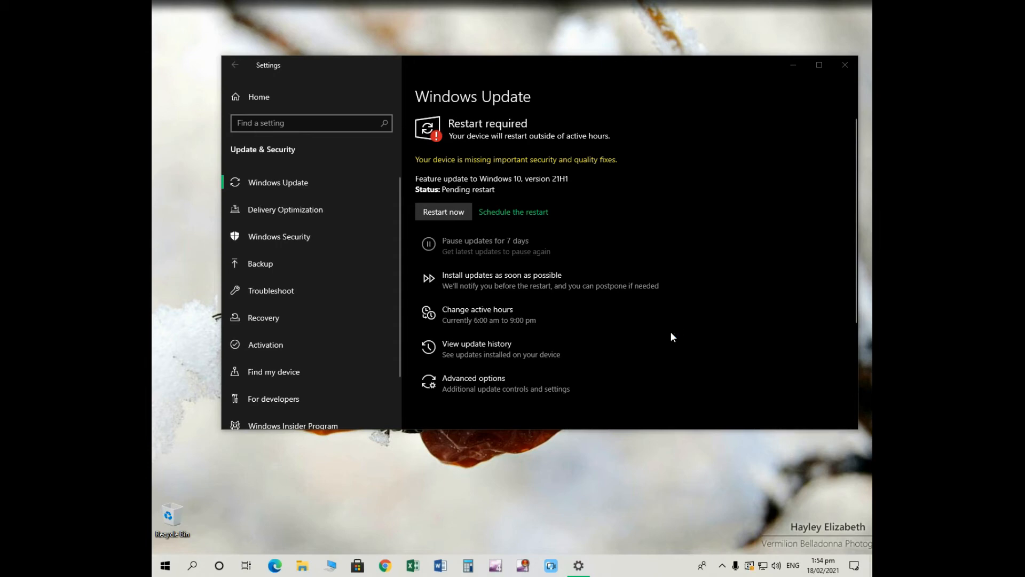
{"action": "left_click", "coordinate": [844, 65]}
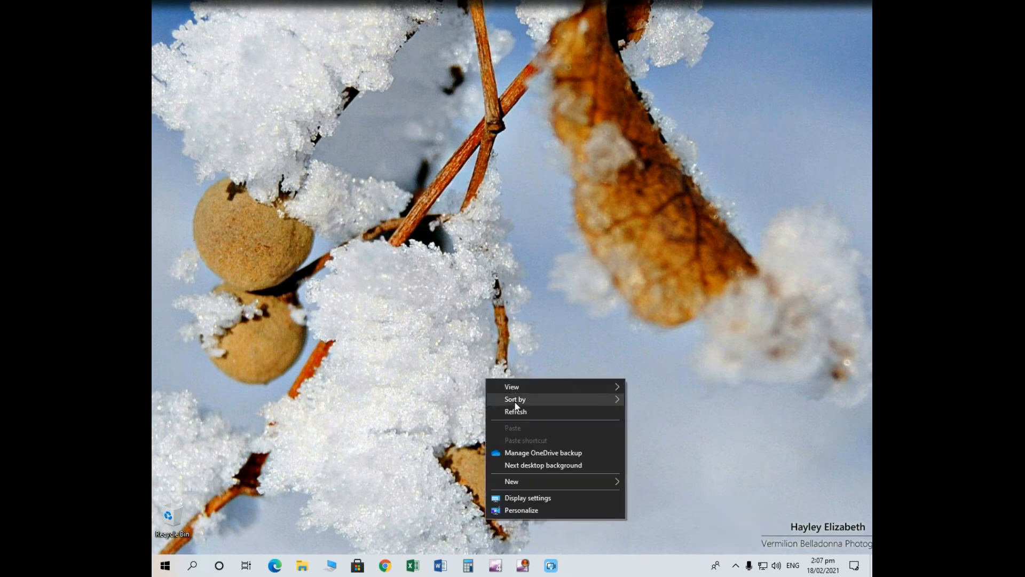
Reopen Settings and check Windows Update status under Update & Security
{"action": "left_click", "coordinate": [164, 565]}
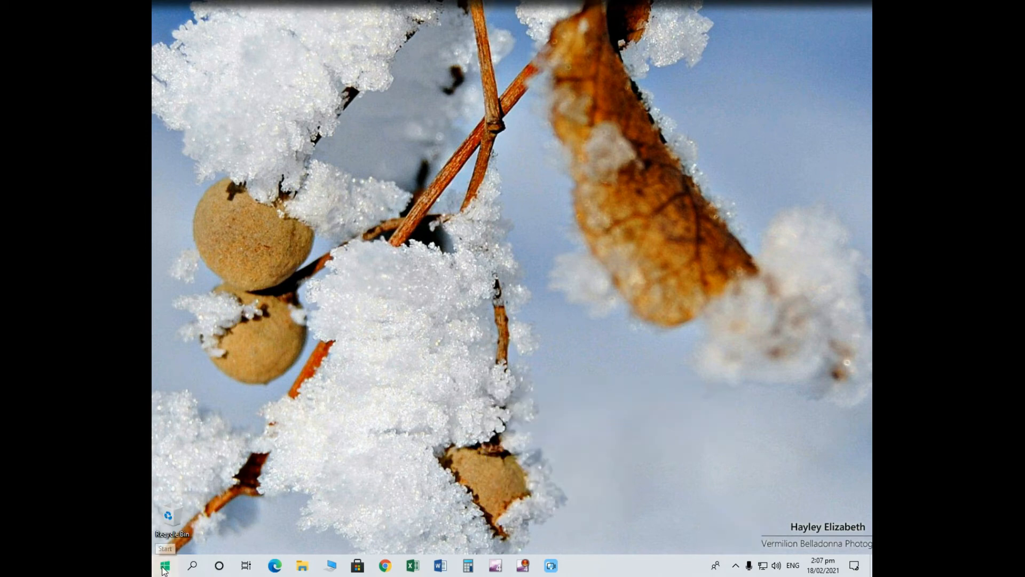
{"action": "left_click", "coordinate": [164, 565]}
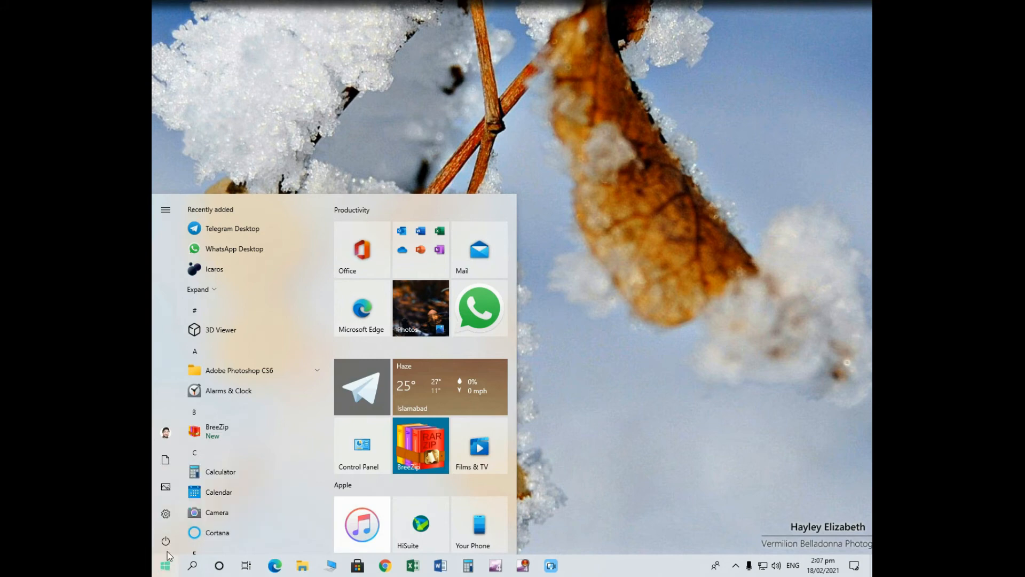
{"action": "left_click", "coordinate": [166, 514]}
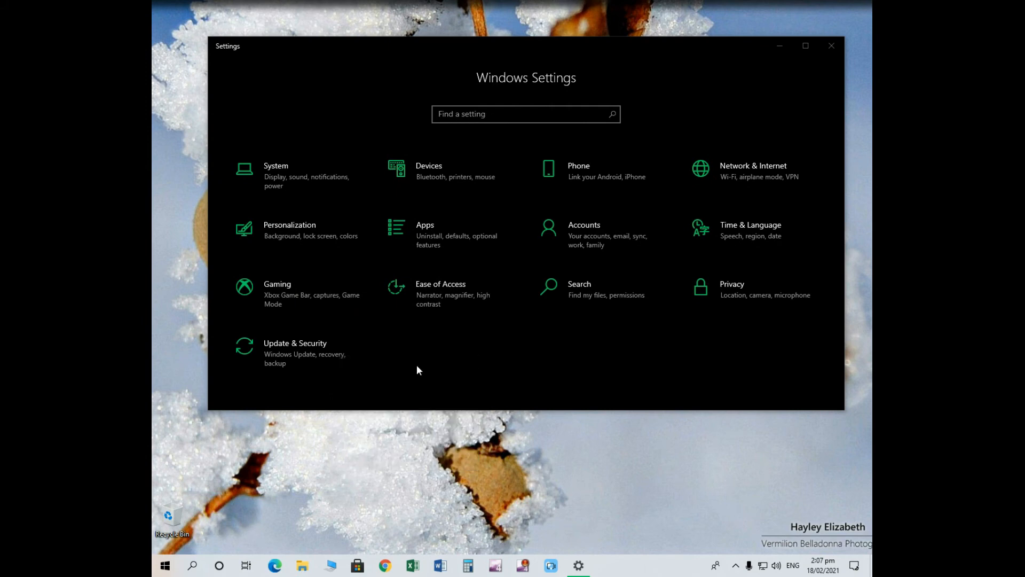
{"action": "left_click", "coordinate": [294, 343]}
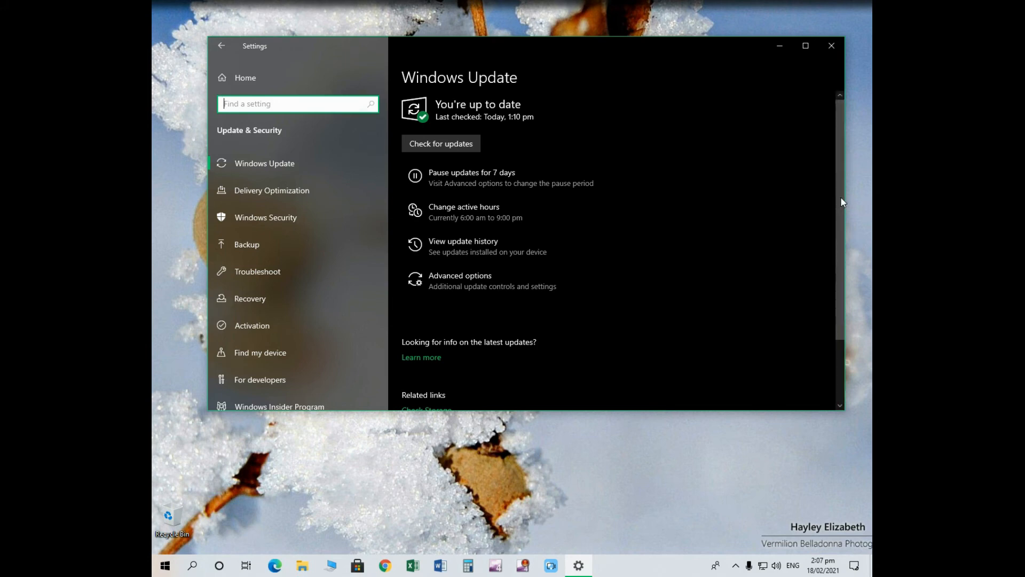
Confirm Windows 10 Pro N version 21H1, build 19043.844, then close Settings
{"action": "scroll", "scroll_direction": "down", "scroll_amount": 3}
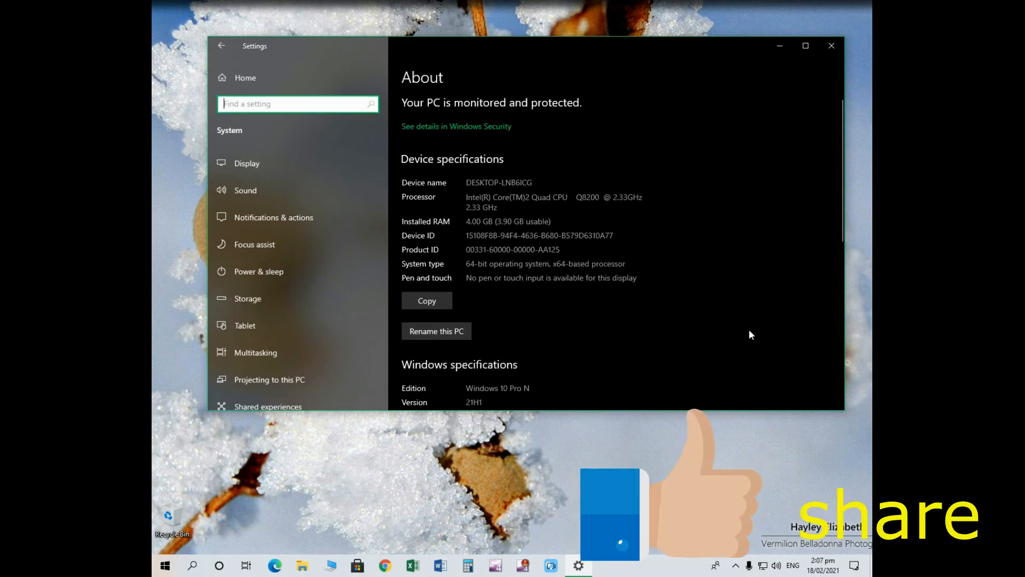
{"action": "scroll", "scroll_direction": "down", "scroll_amount": 3}
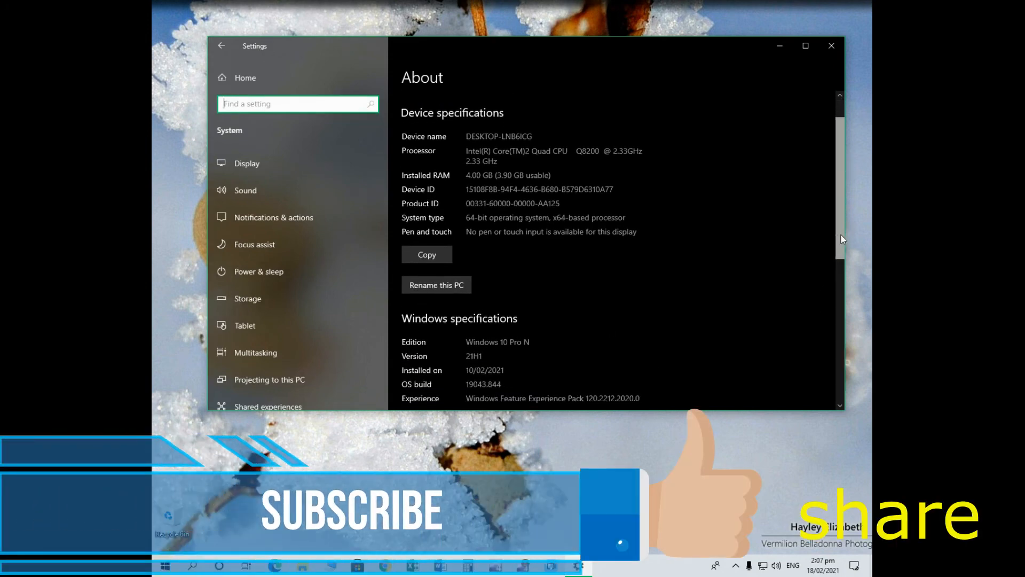
{"action": "scroll", "scroll_direction": "down", "scroll_amount": 3}
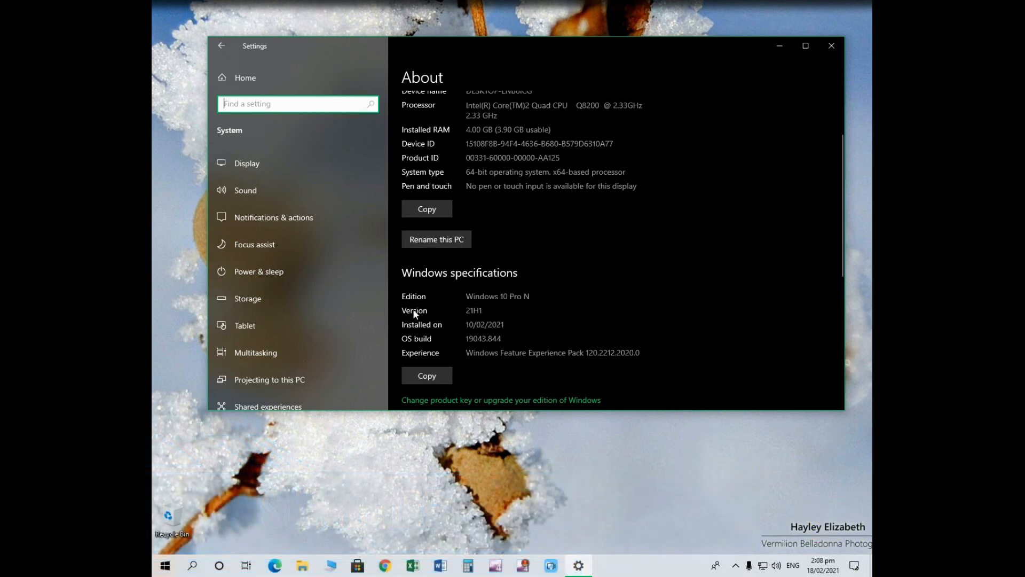
{"action": "mouse_move", "coordinate": [466, 315]}
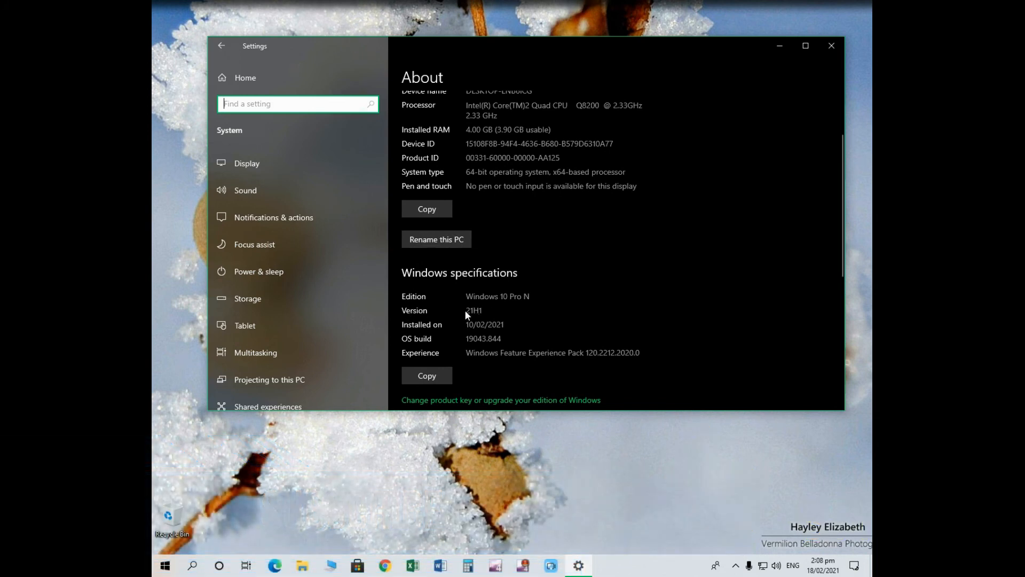
{"action": "mouse_move", "coordinate": [476, 346]}
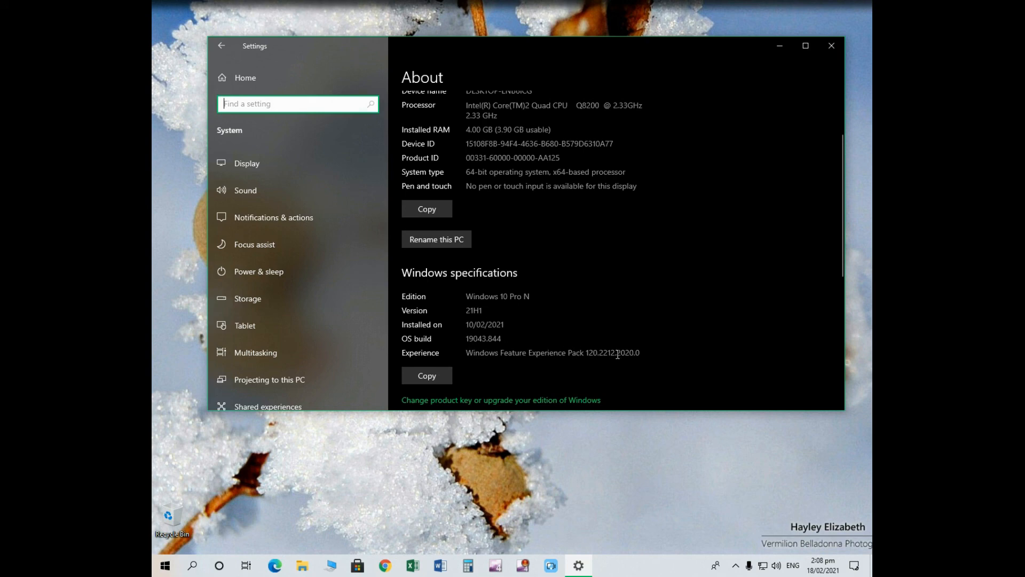
{"action": "mouse_move", "coordinate": [832, 46]}
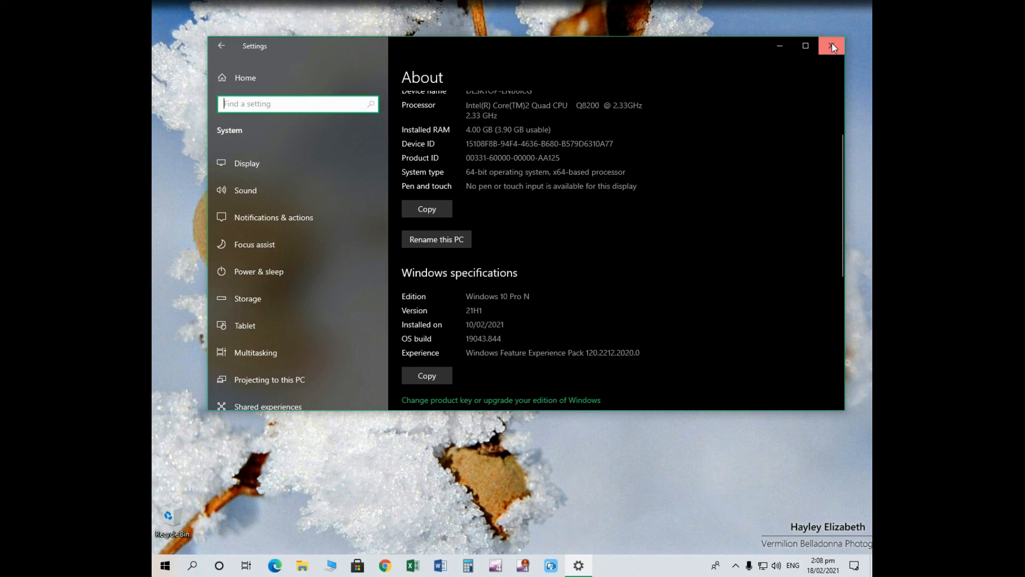
{"action": "left_click", "coordinate": [831, 46]}
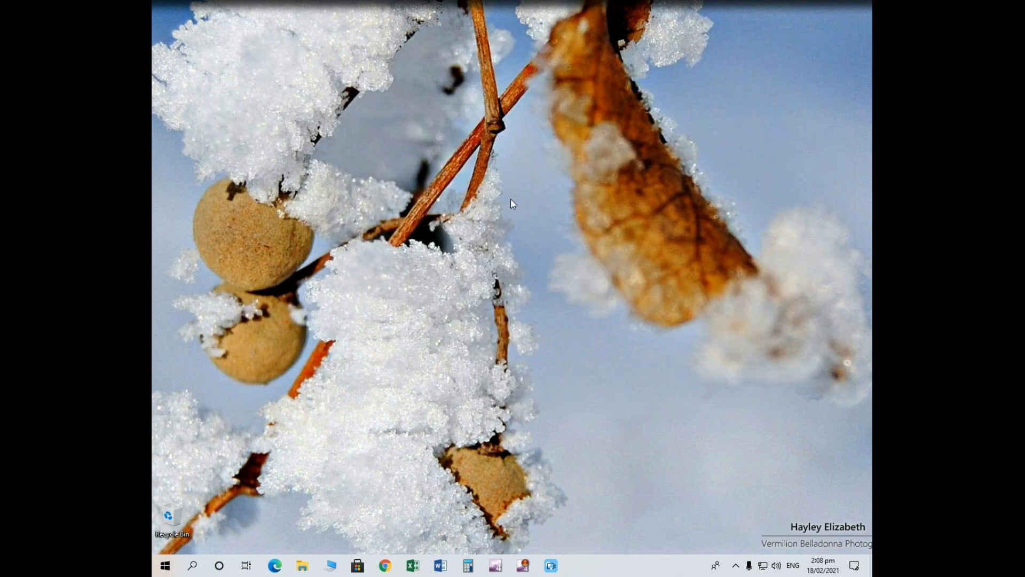